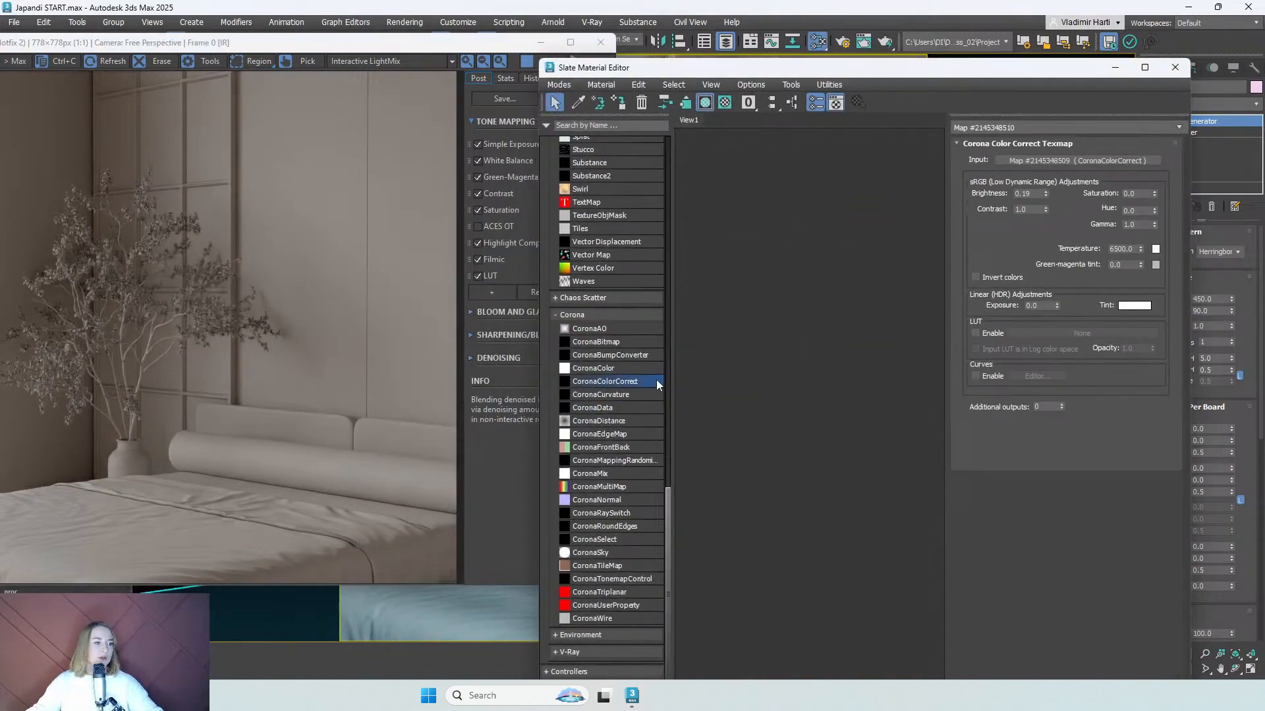
mouse_move(654, 384)
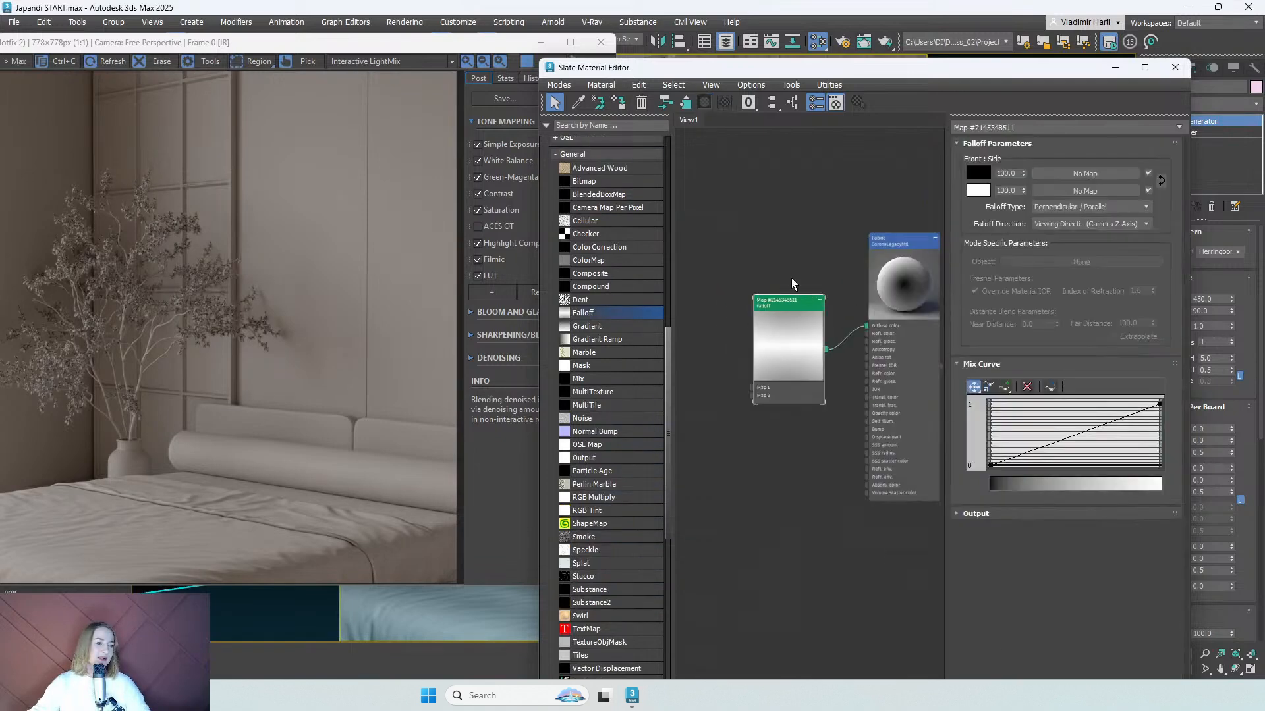
Enlarge the Falloff node and open the image browser for a CoronaBitmap on Map 1.
left_click_drag(787, 300, 770, 243)
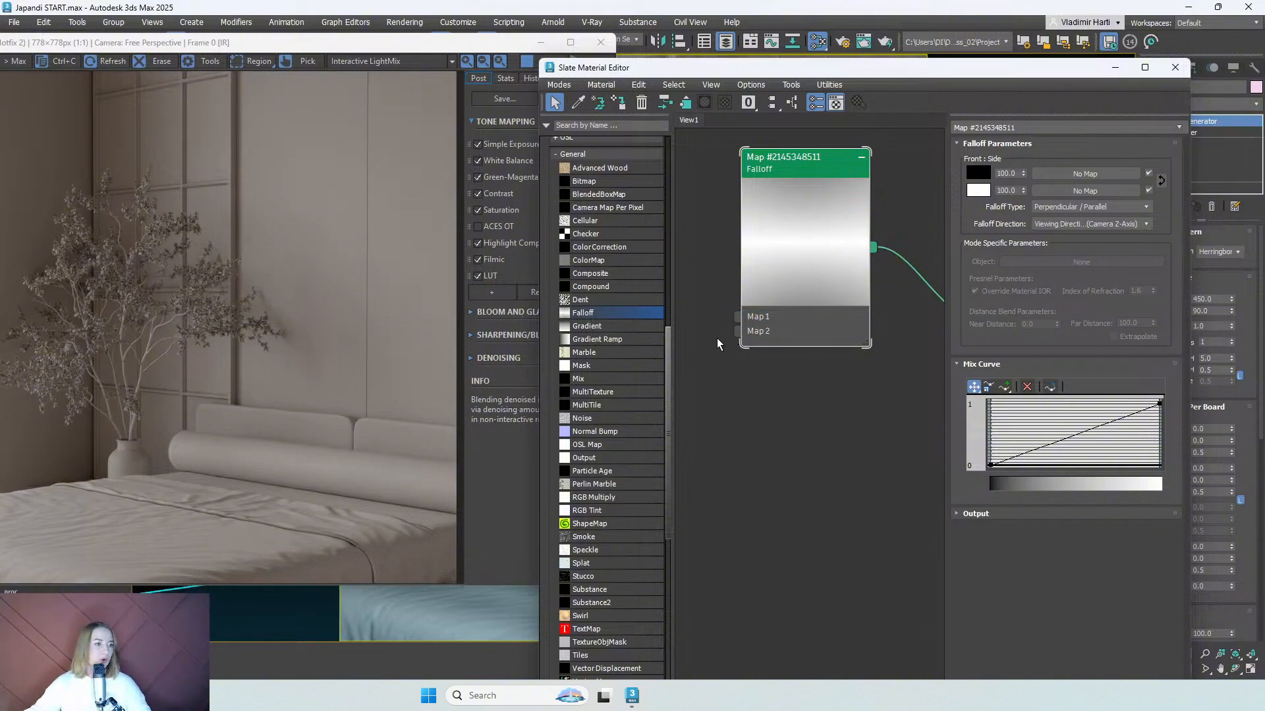
scroll("down", 3)
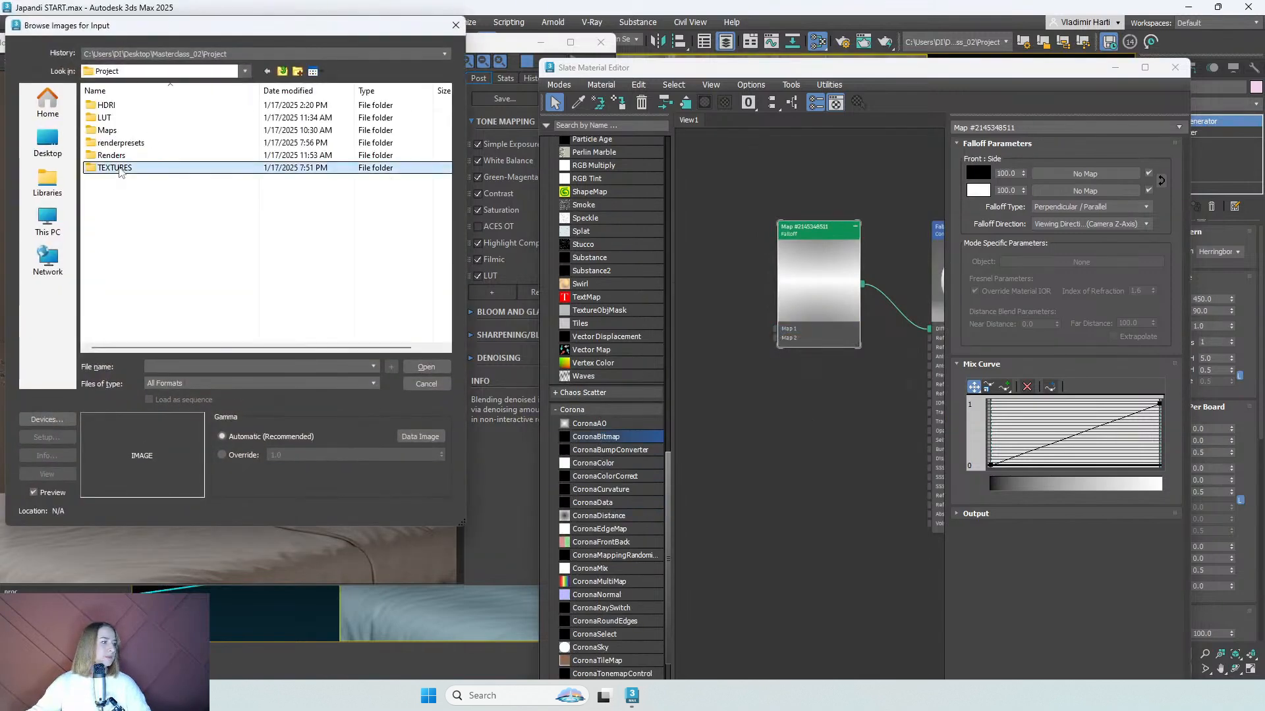
From TEXTURES, load Fabric_diff.jpg into Map 1 and Fabric_diff2.jpg into Map 2.
double_click(114, 167)
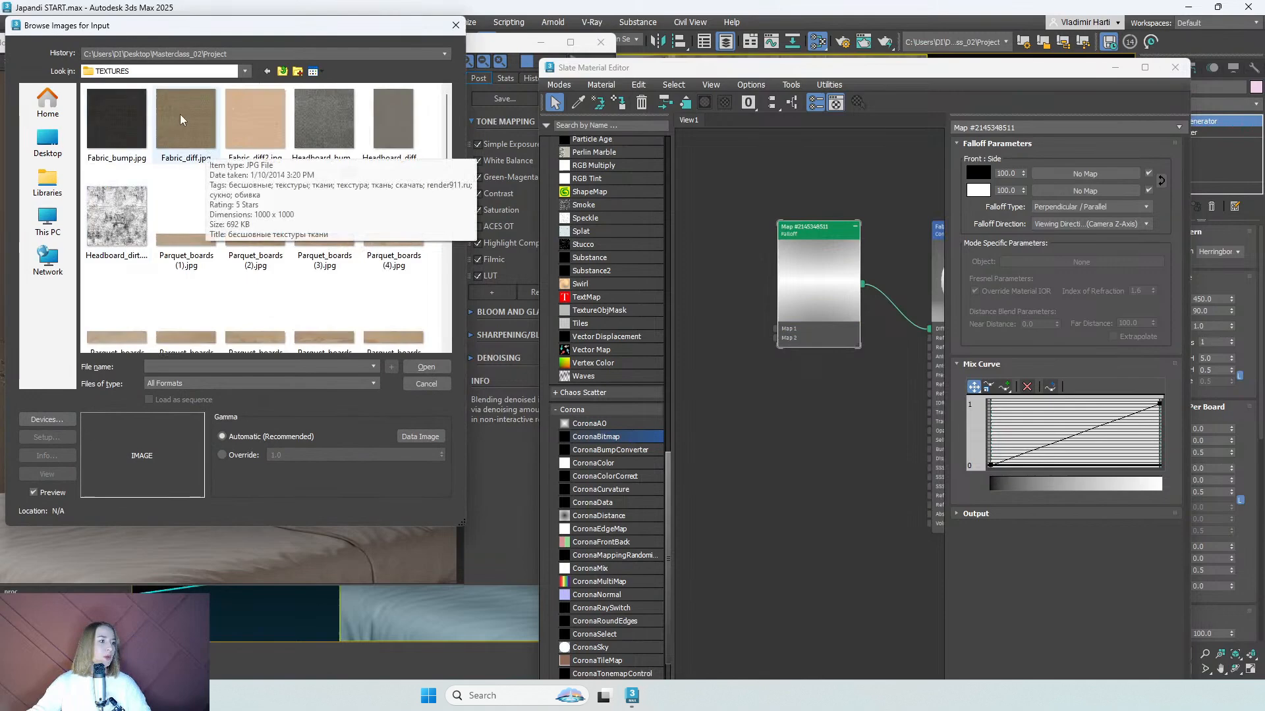
mouse_move(185, 130)
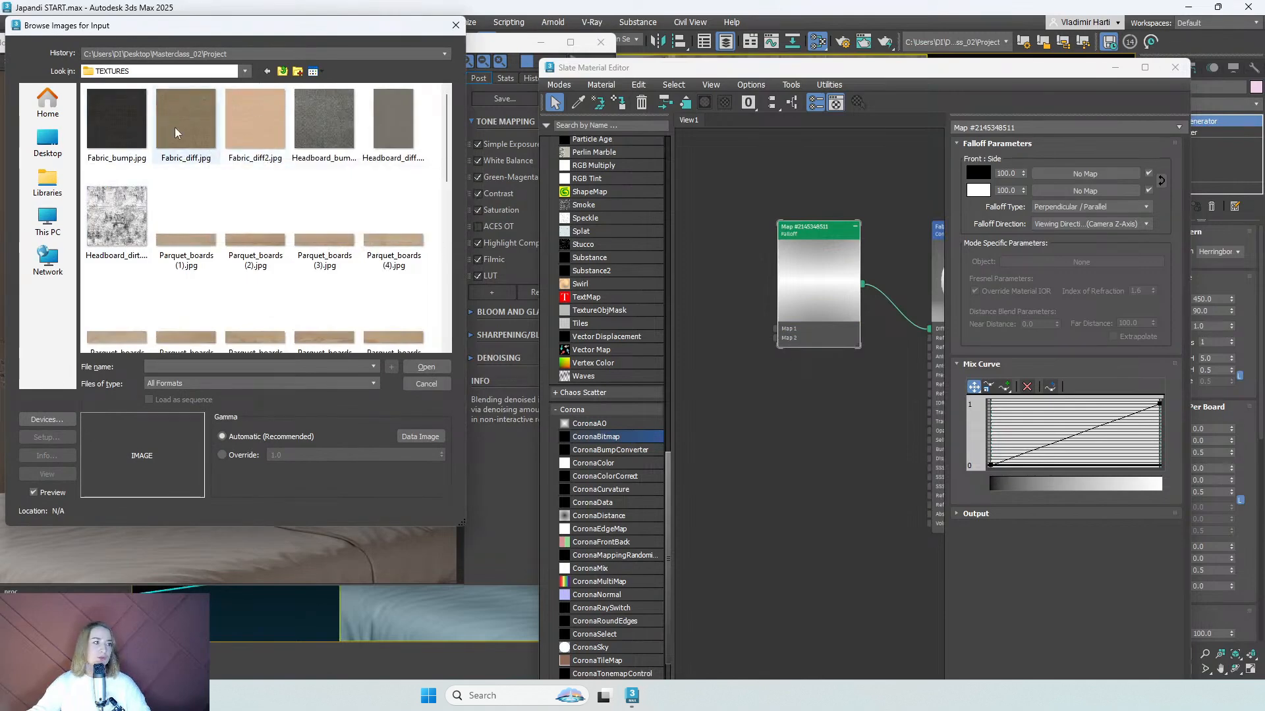
mouse_move(255, 121)
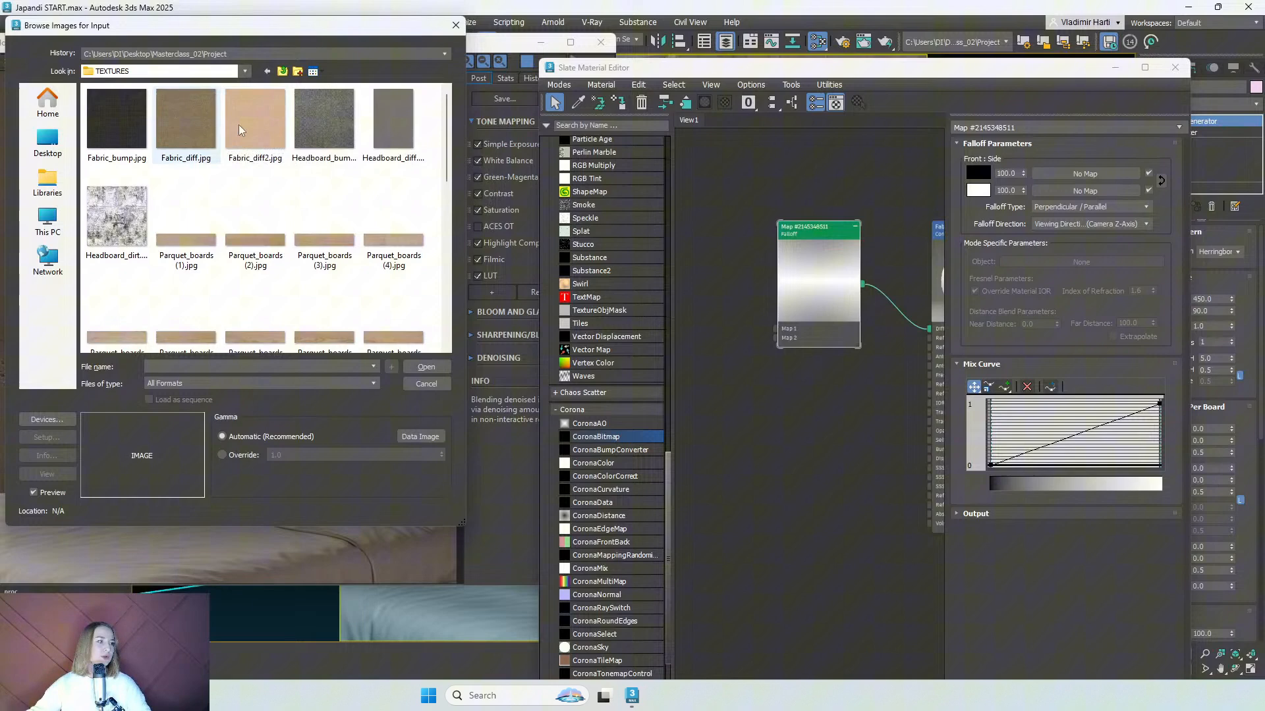
left_click(186, 113)
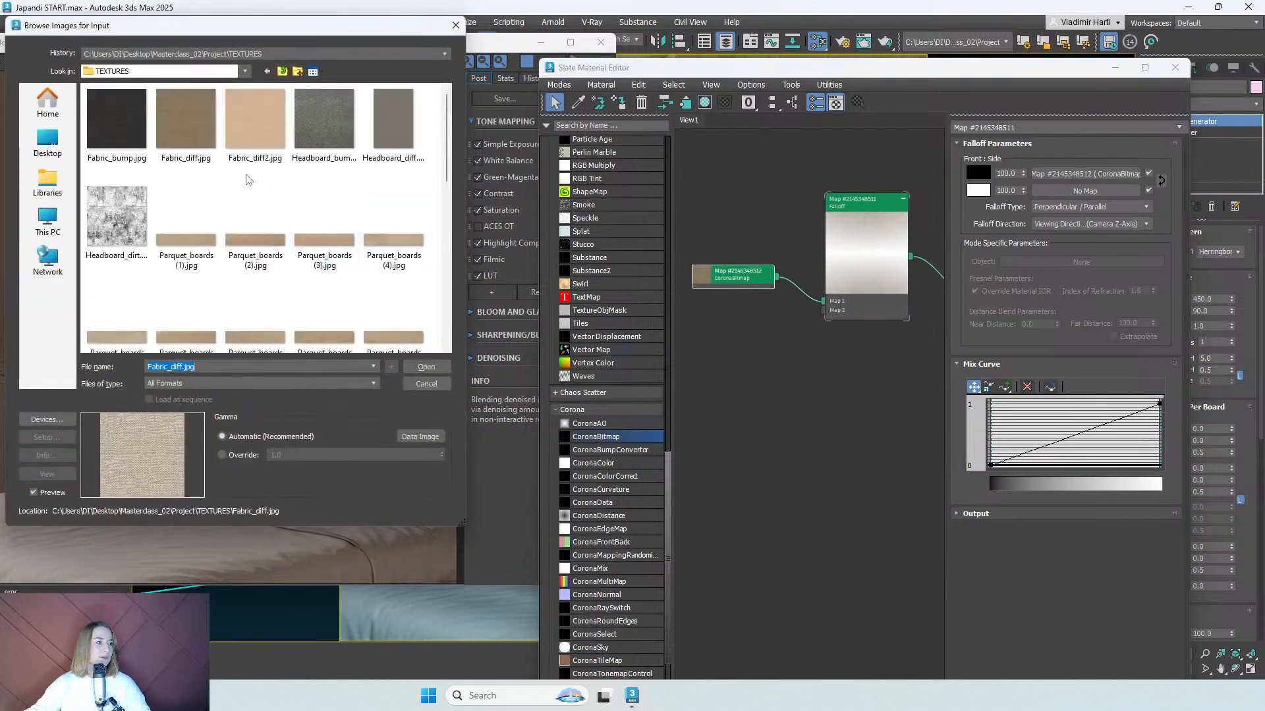
left_click(426, 366)
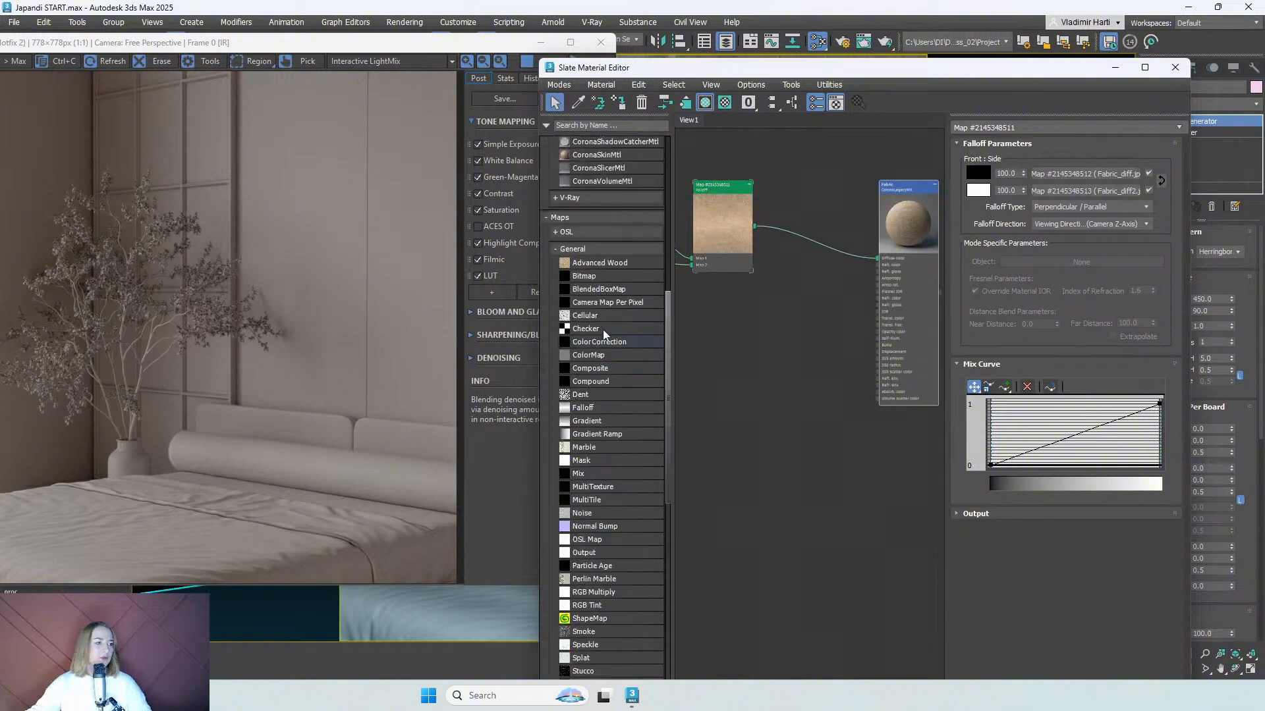
Wire a CoronaColorCorrect between the Falloff and the Fabric Diffuse color.
scroll("down", 3)
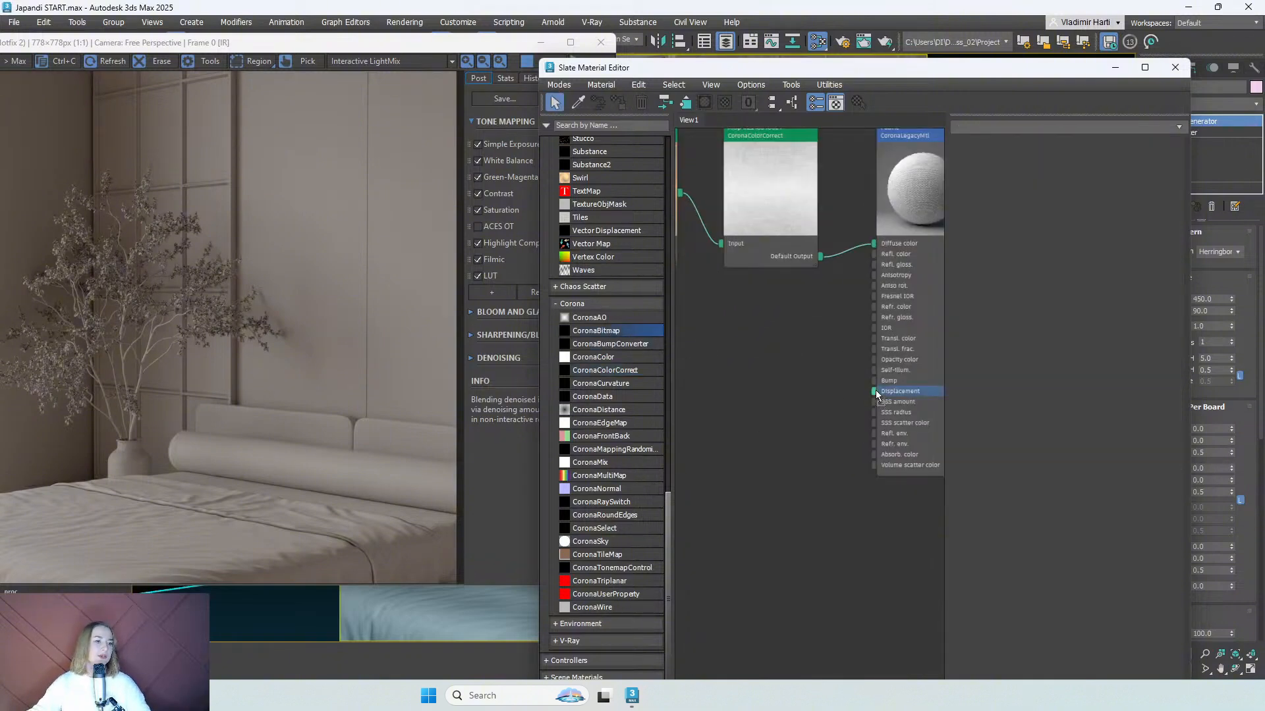
Load Fabric_bump.jpg as a CoronaBitmap into the Fabric material's Bump input.
left_click(875, 391)
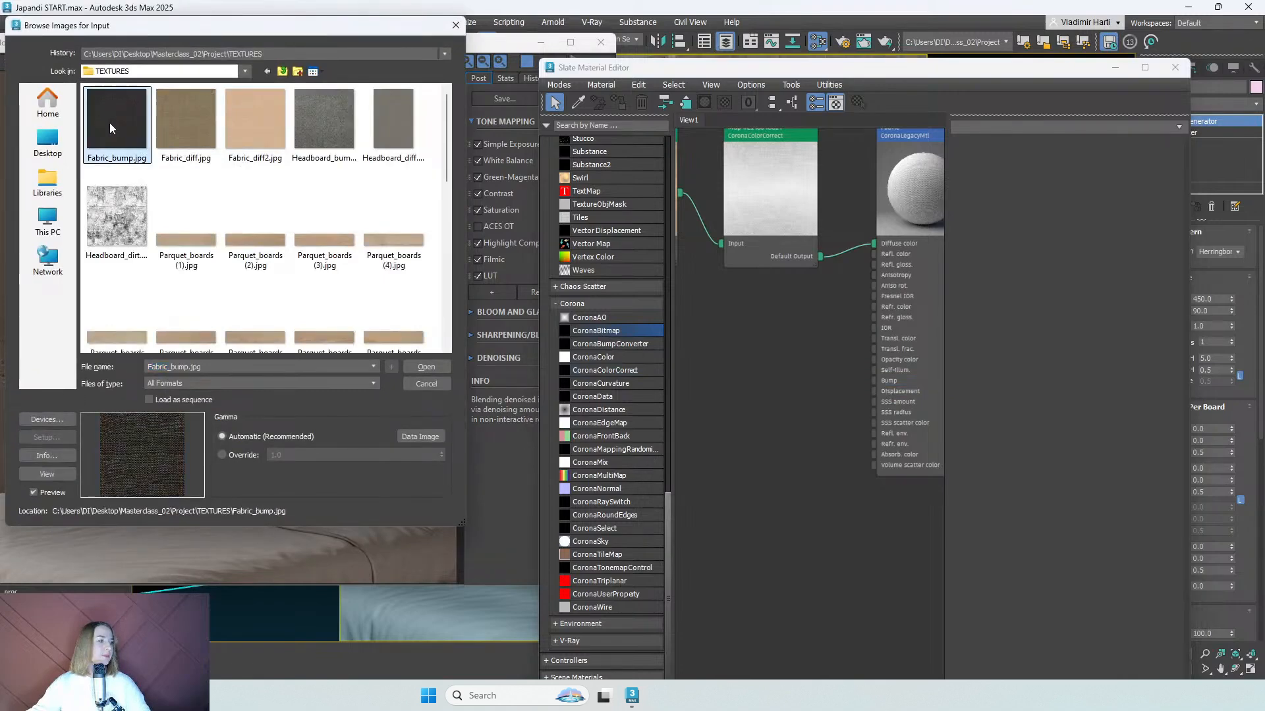
left_click(426, 366)
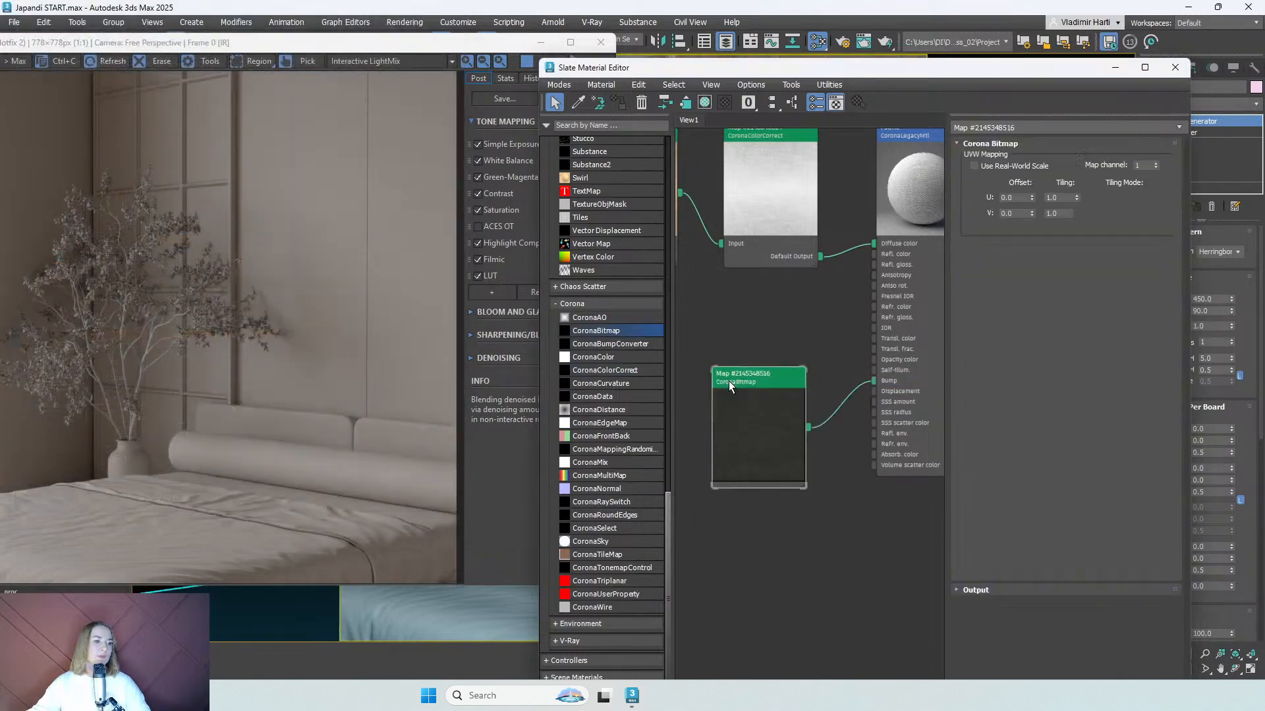
left_click(757, 378)
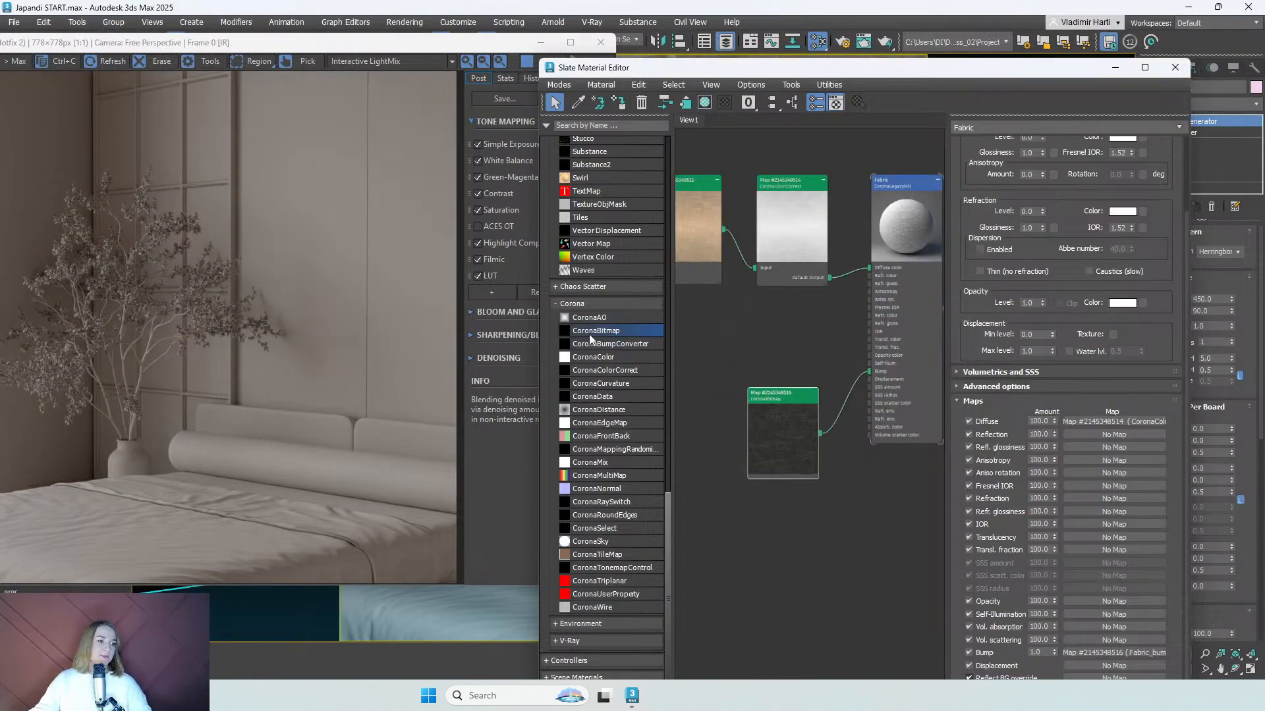
Add a second CoronaColorCorrect feeding Transl. color, with Saturation set to -1.0.
left_click(604, 369)
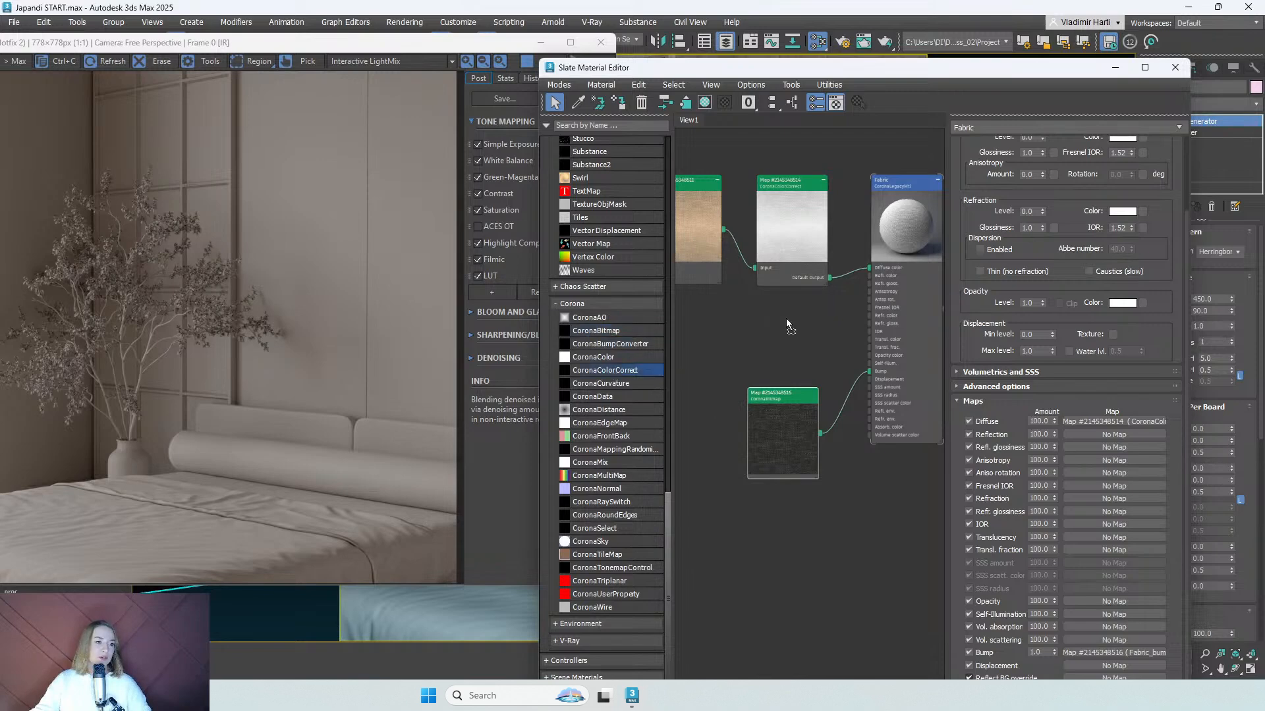
left_click(791, 327)
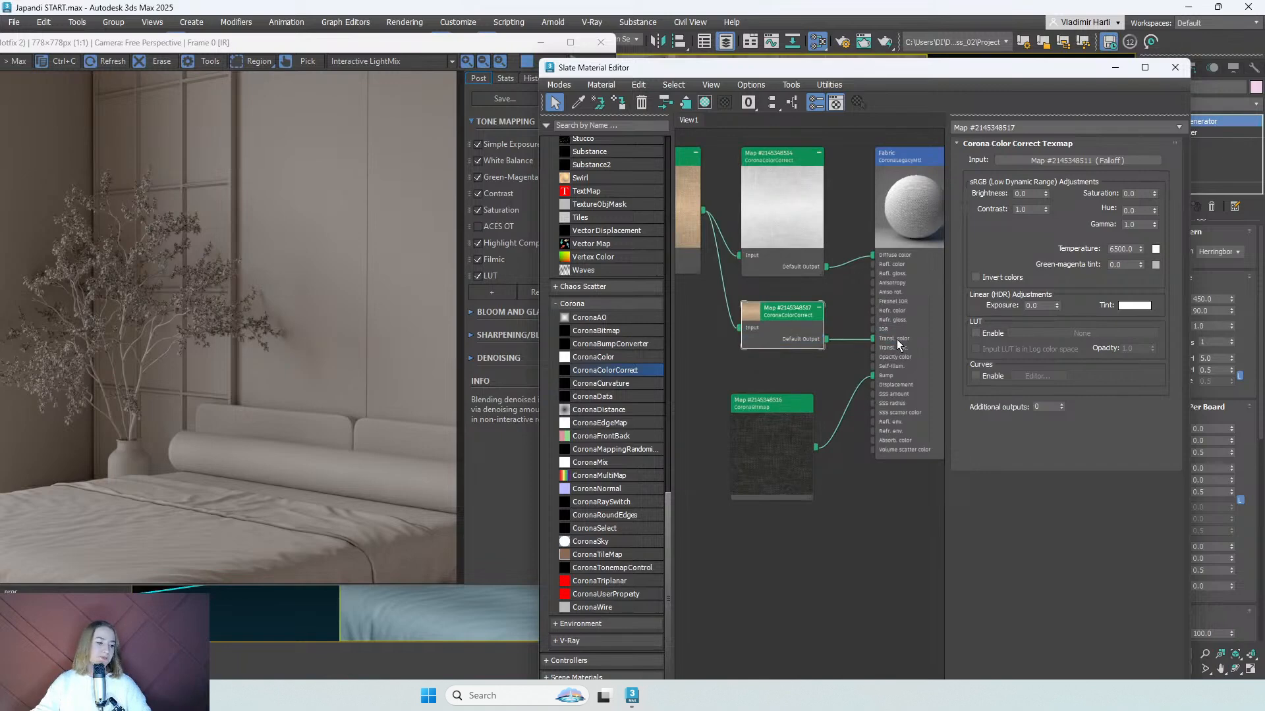
mouse_move(1152, 202)
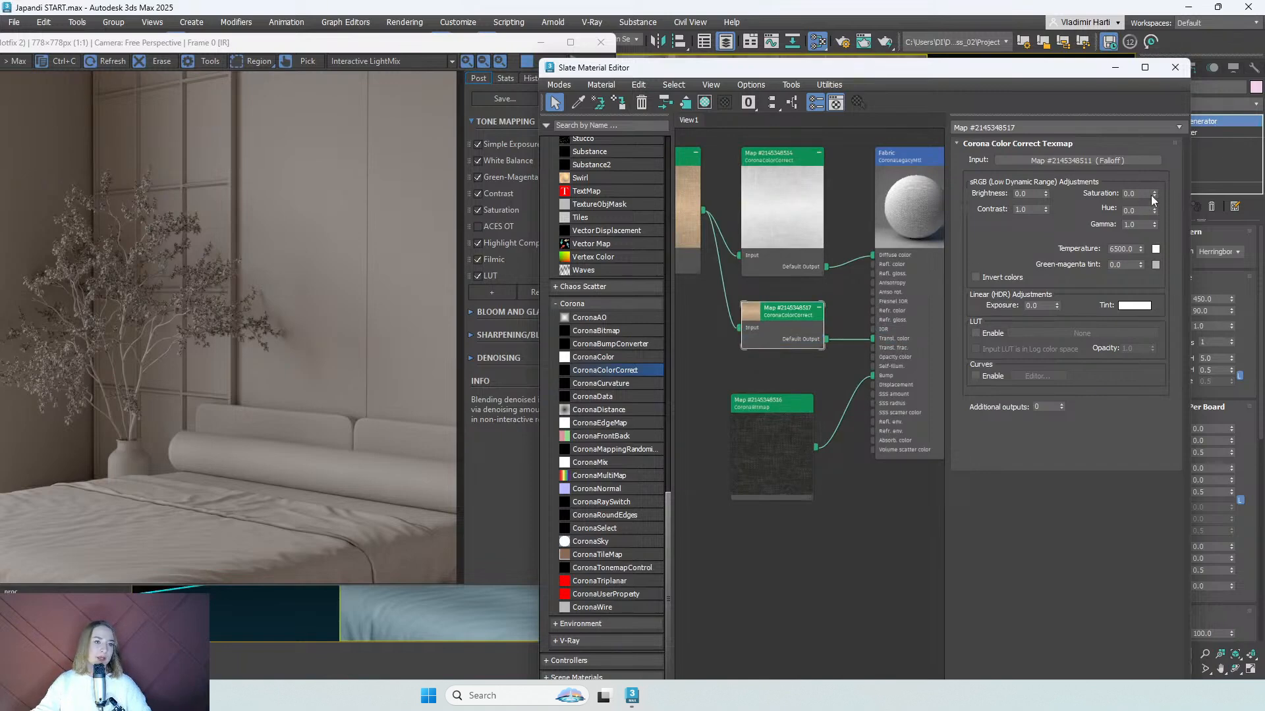
left_click(1152, 195)
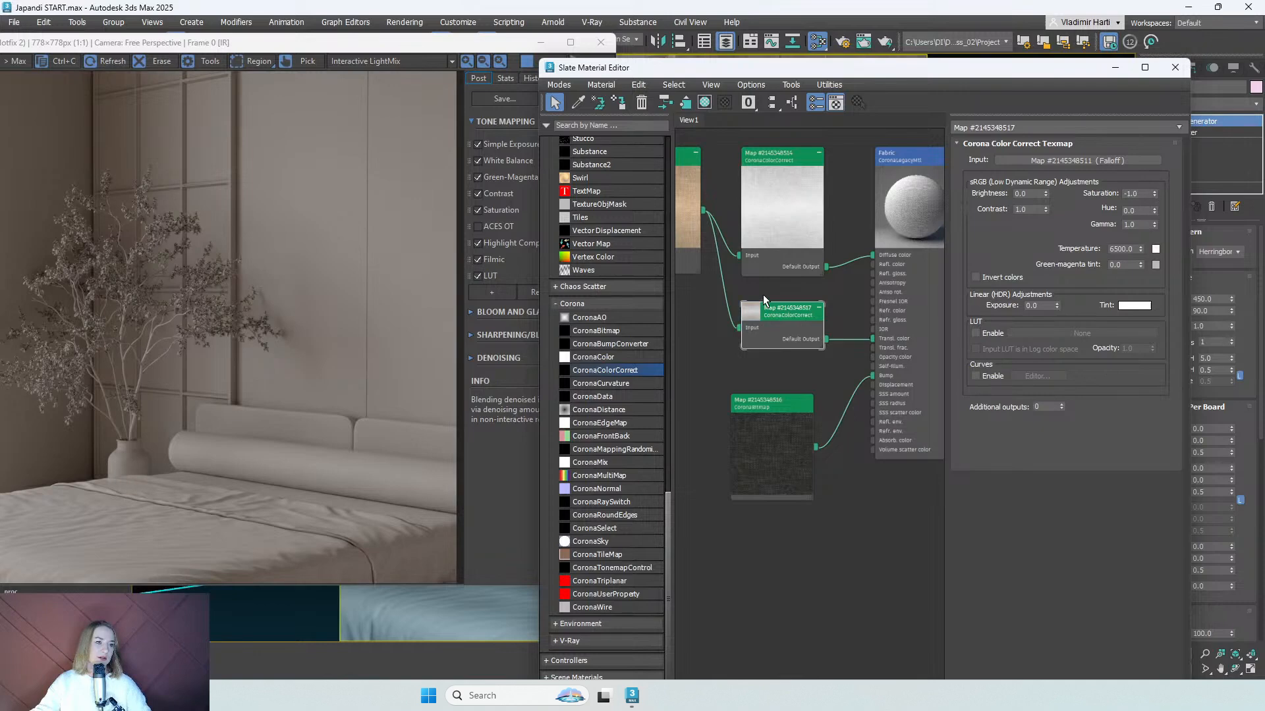
left_click(903, 154)
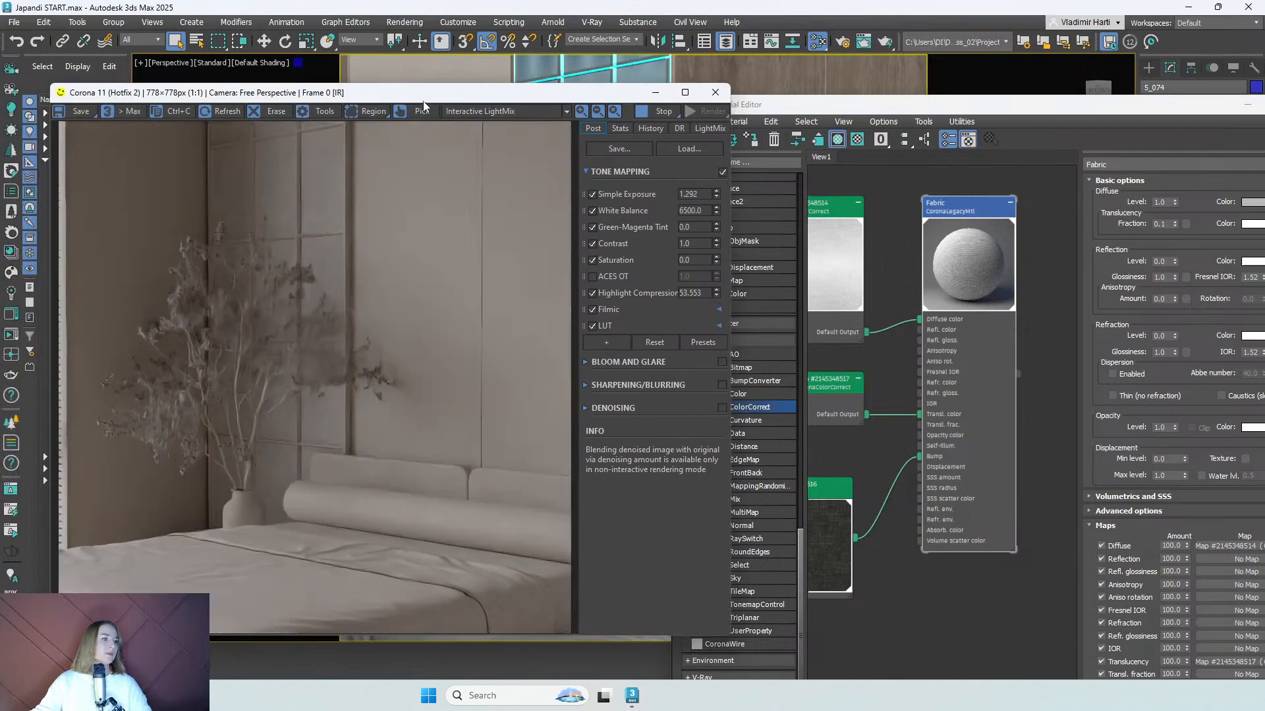
Set Translucency Fraction to 0.1, review the backlit interactive render, and close it.
left_click_drag(424, 92, 617, 100)
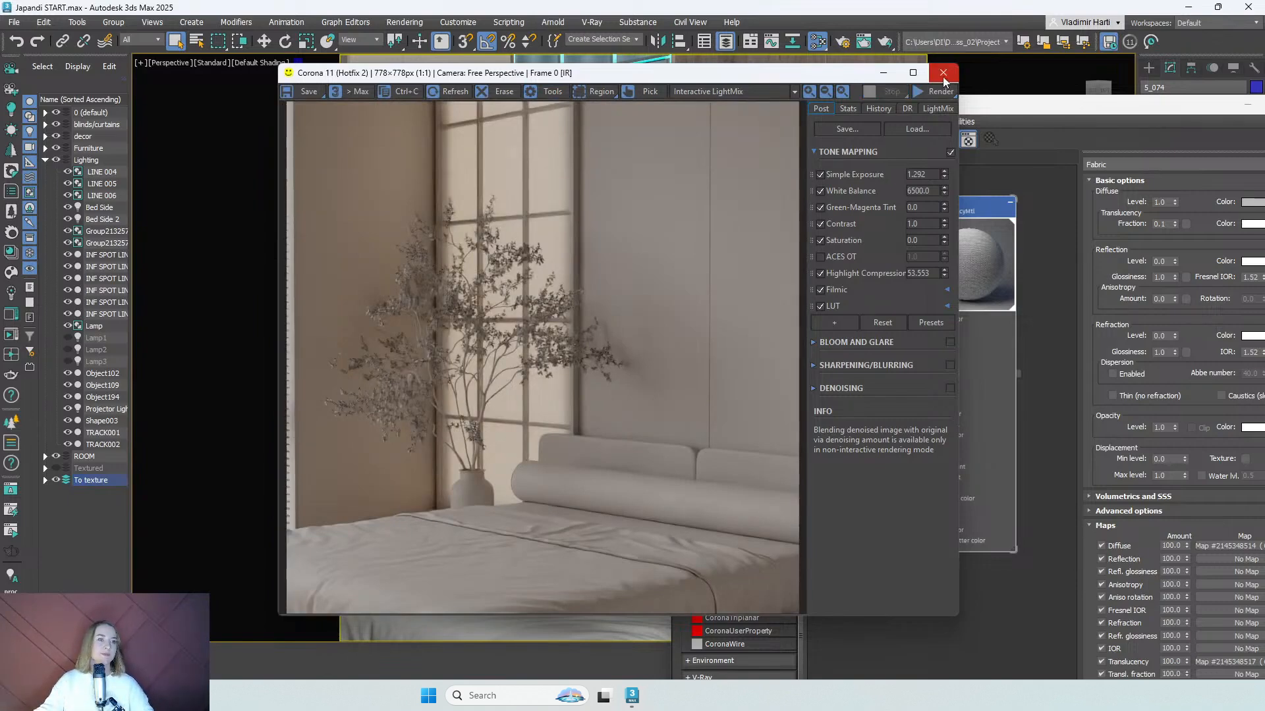
left_click(942, 72)
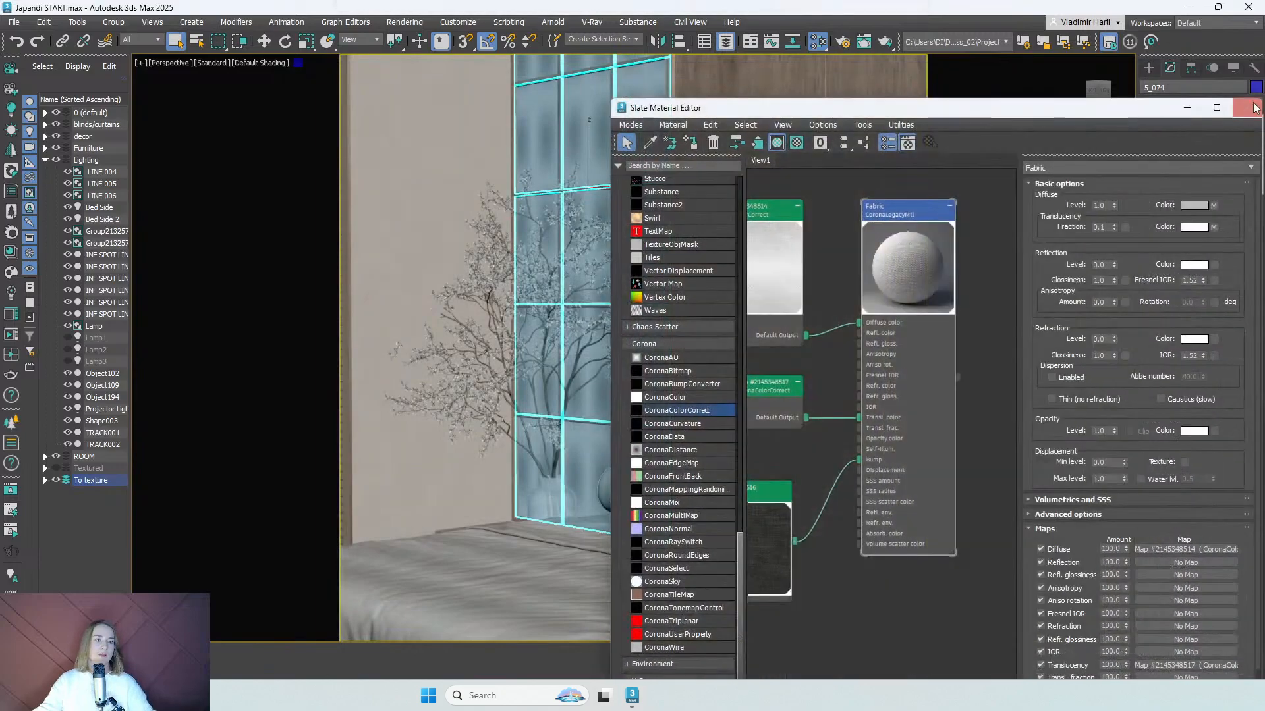